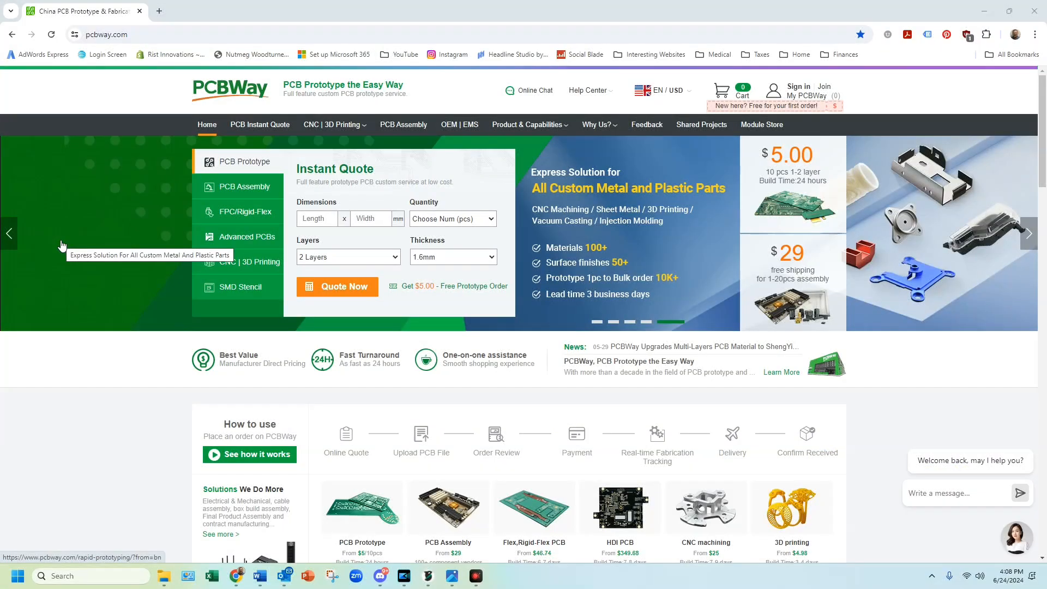
mouse_move(260, 157)
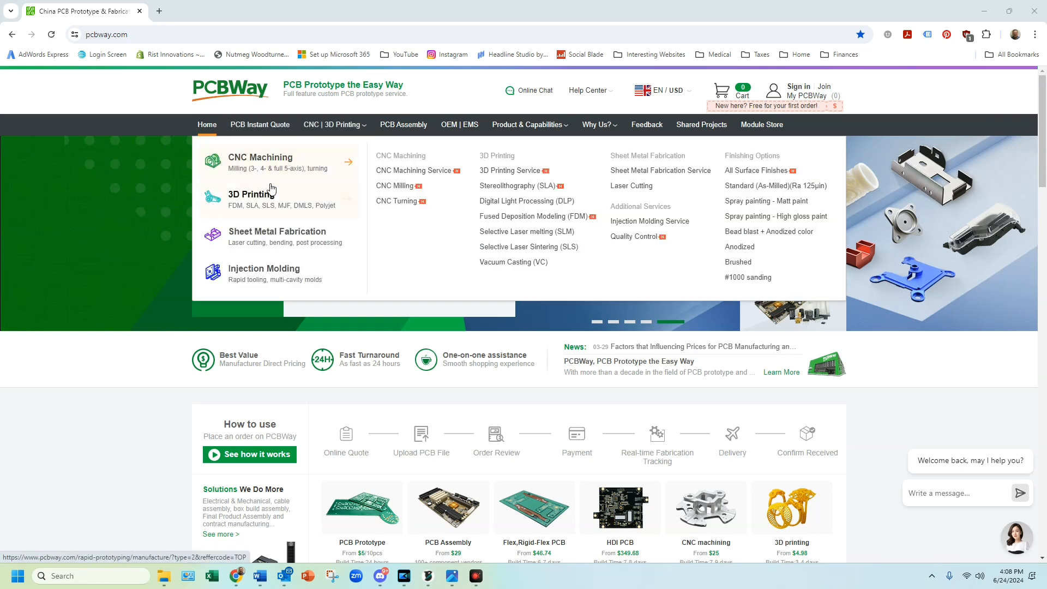
mouse_move(265, 199)
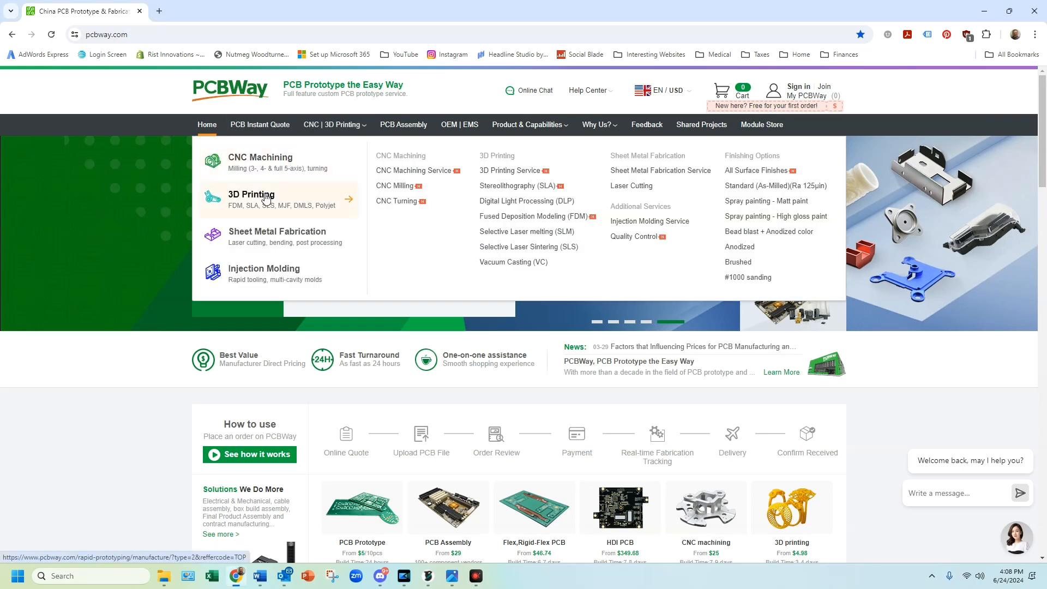
Upload AMS Y Adapter Insert V8_9-9-23.stl to the 3D printing quote with stainless steel 316L material
click(251, 195)
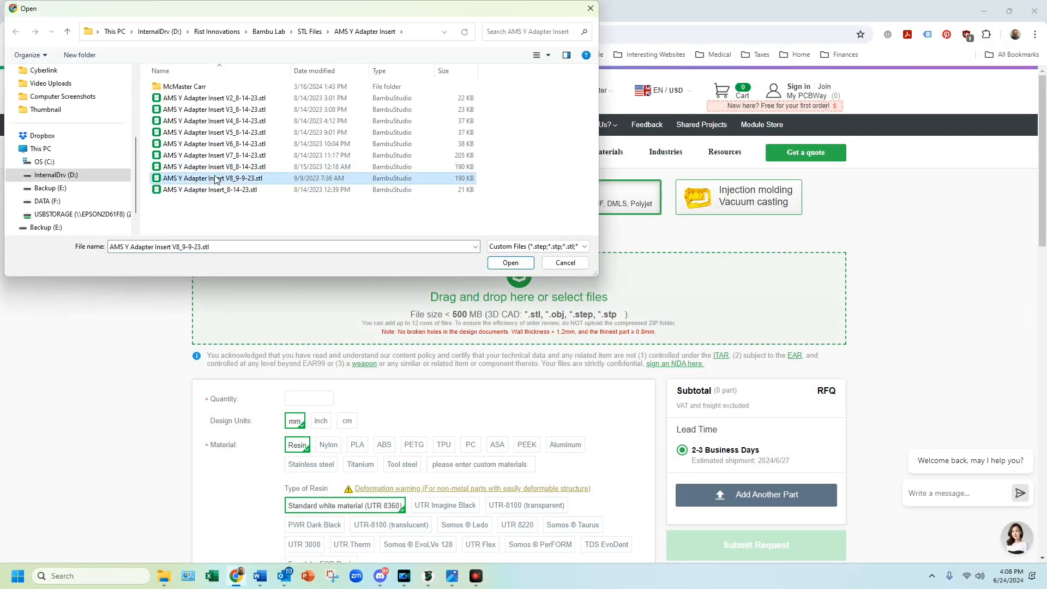
click(511, 262)
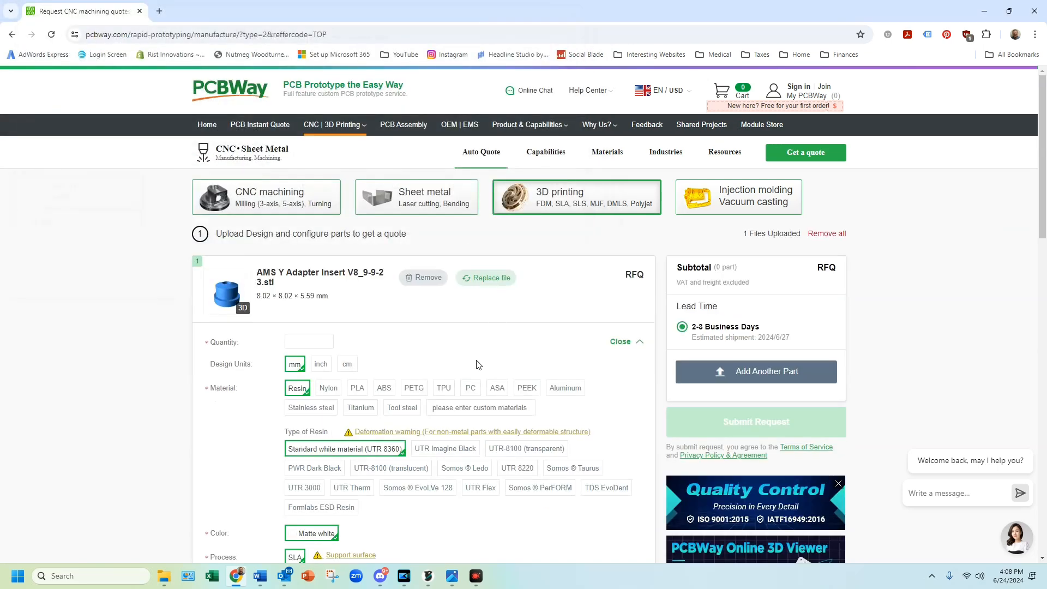
click(311, 354)
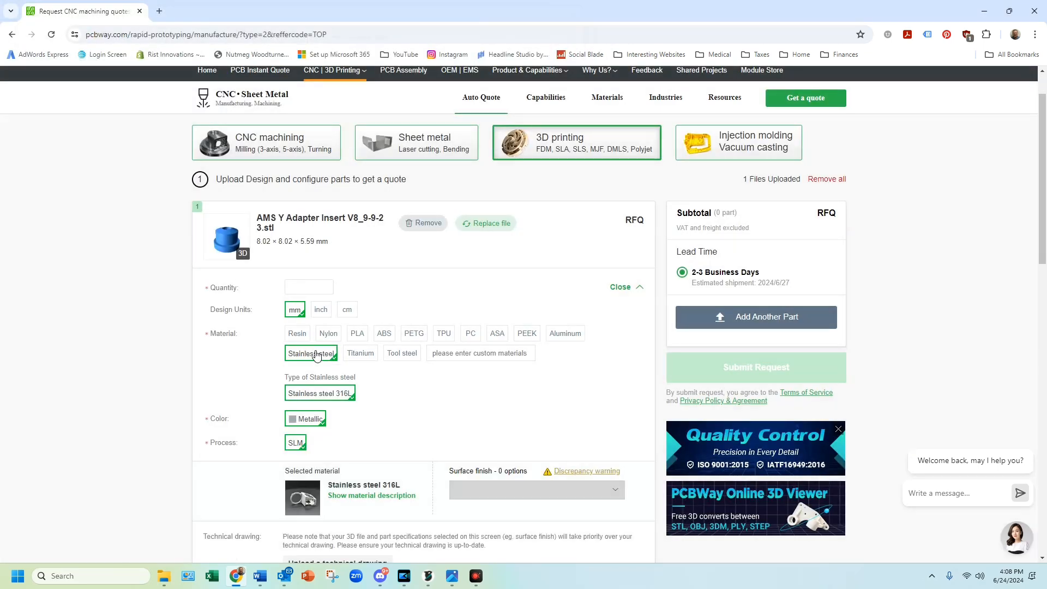